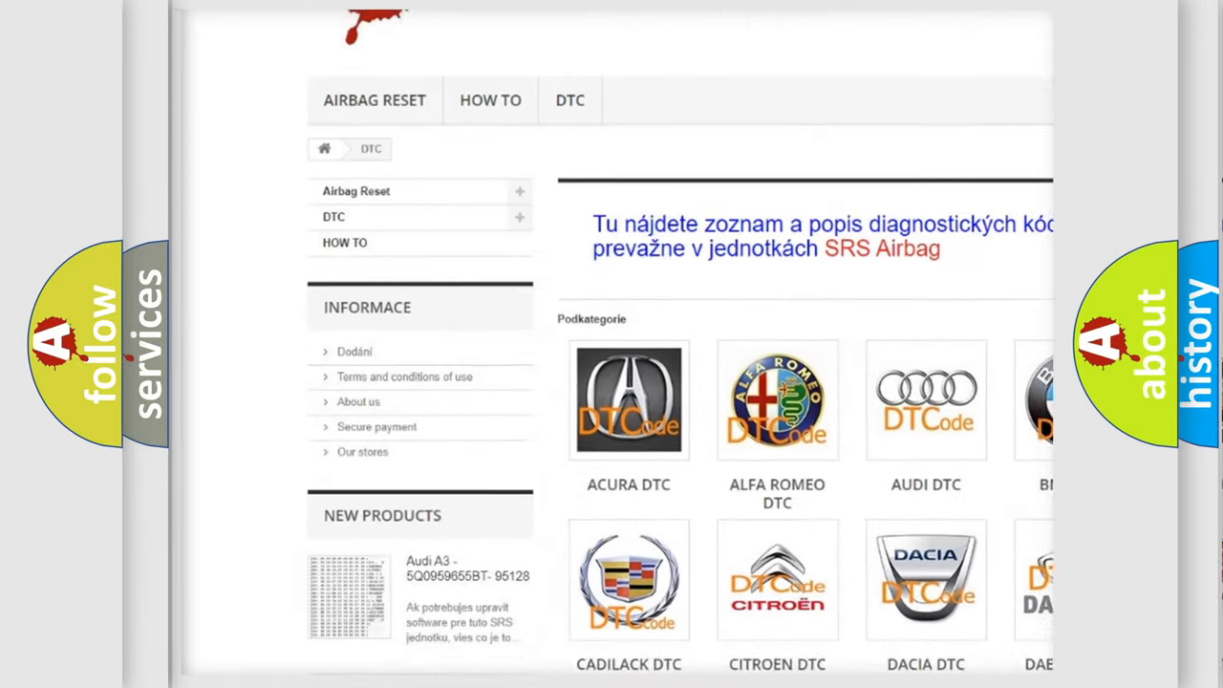
pyautogui.scroll(-3)
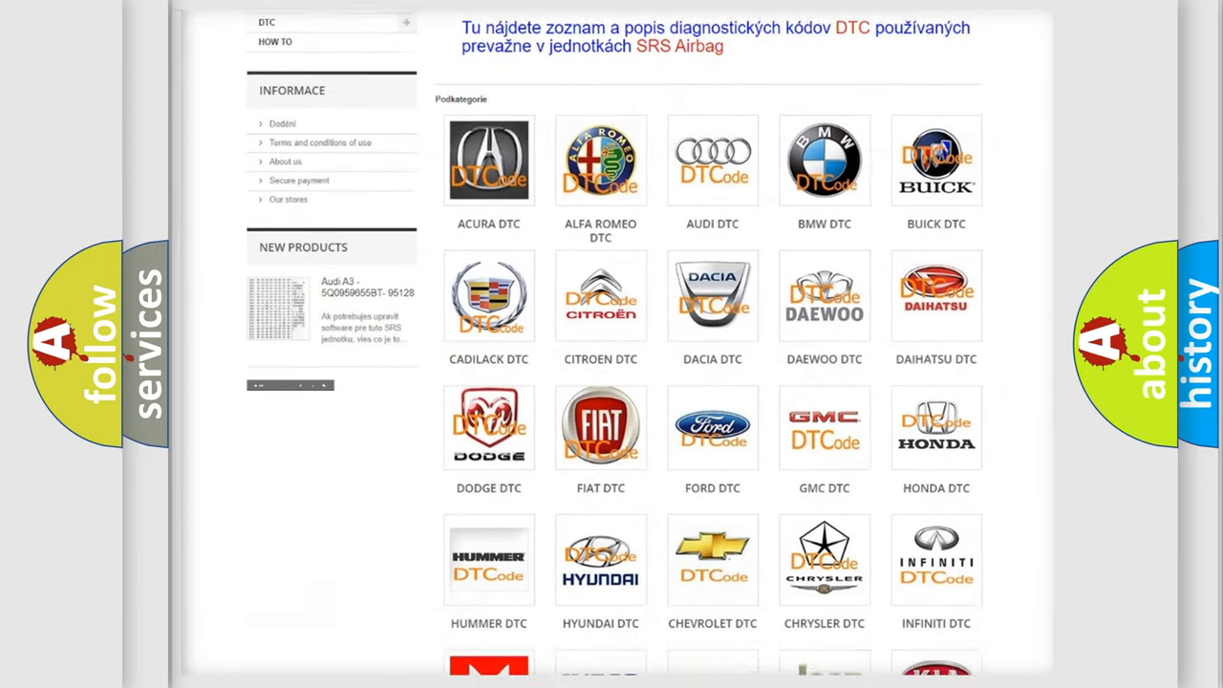
pyautogui.scroll(-3)
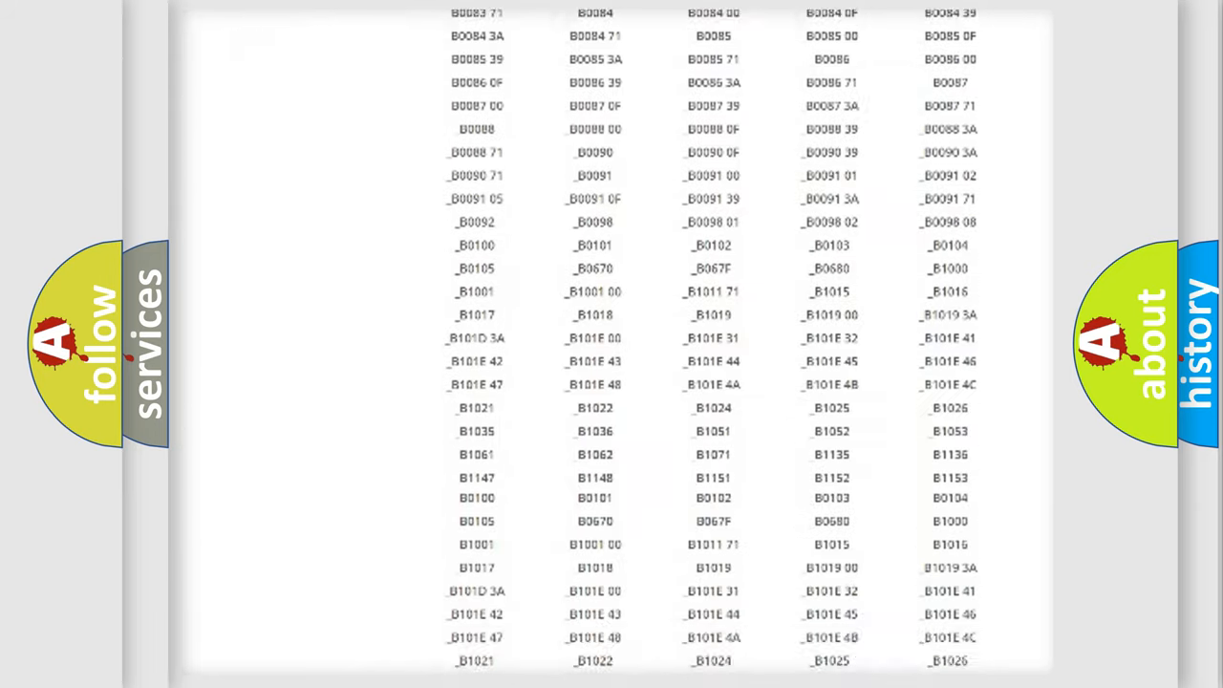
pyautogui.scroll(-3)
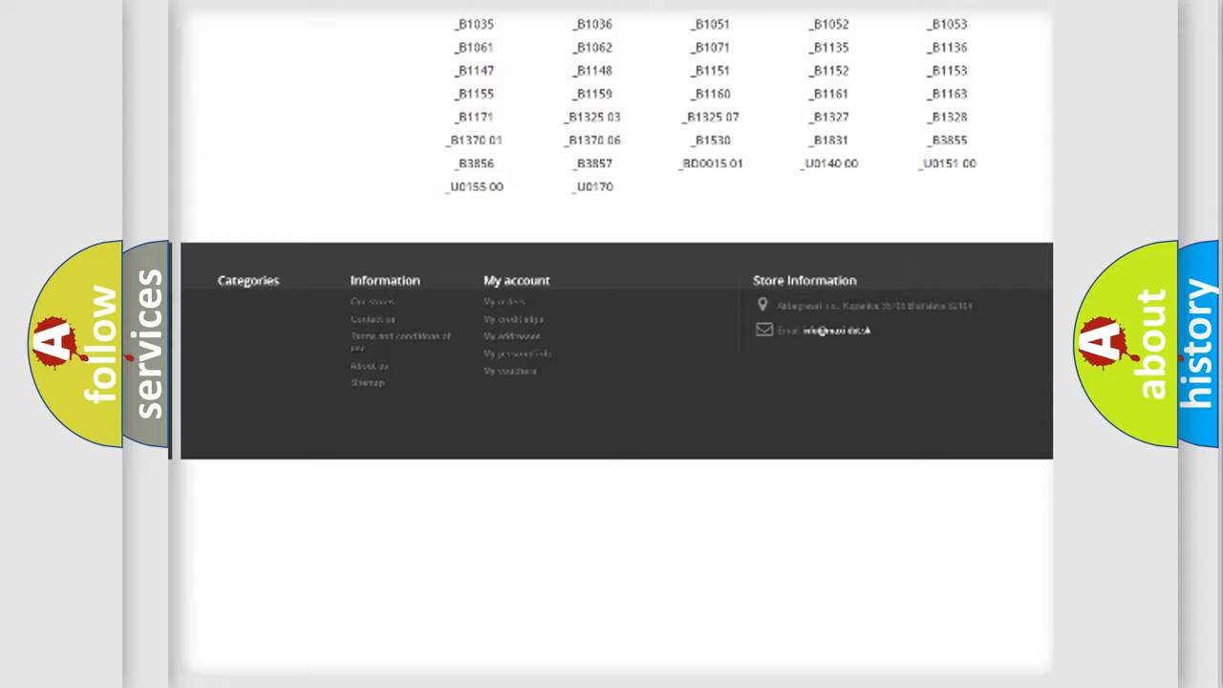
pyautogui.scroll(3)
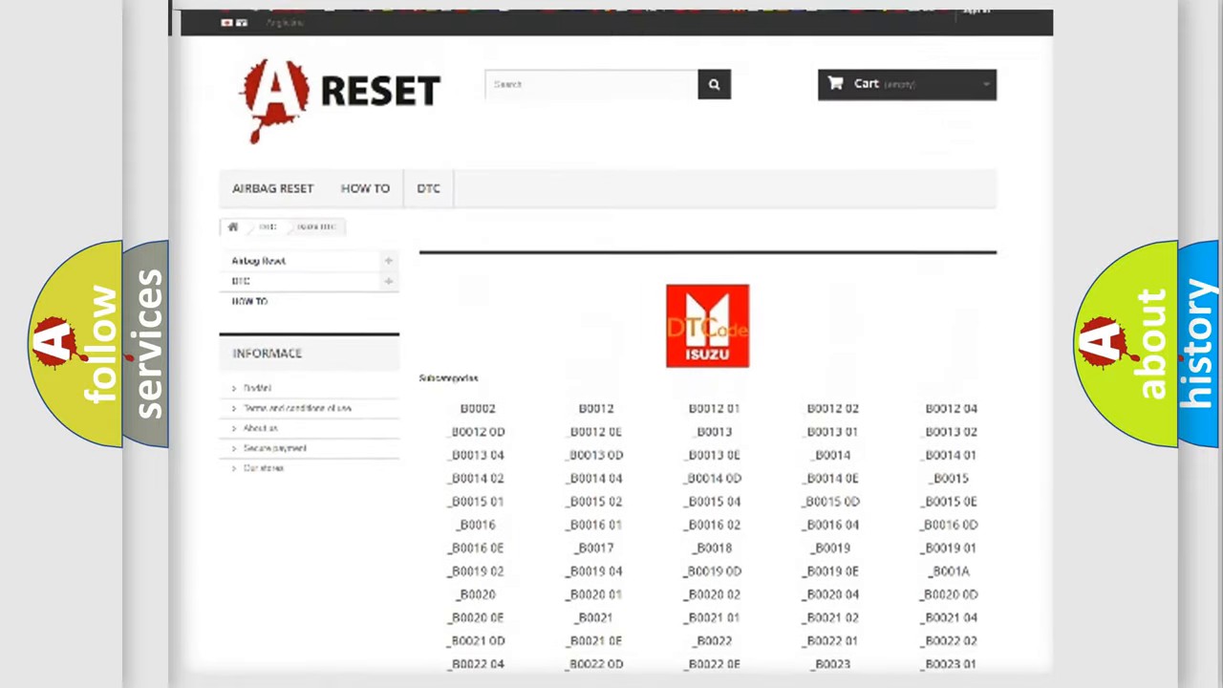
pyautogui.scroll(3)
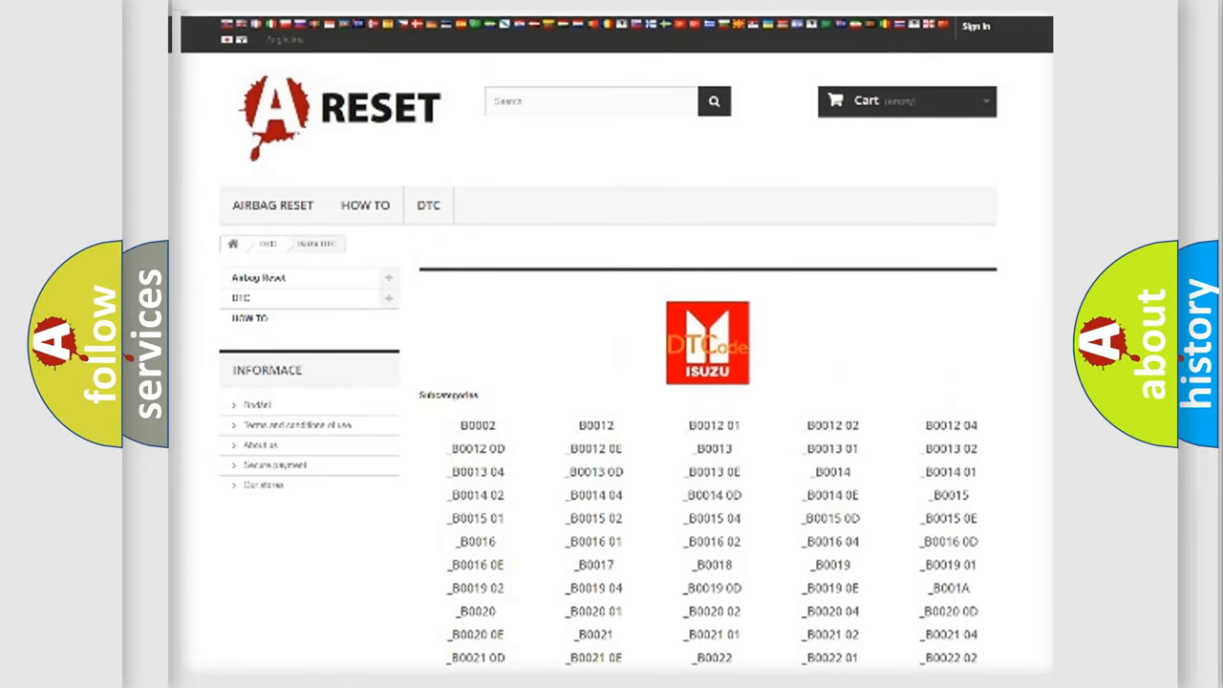